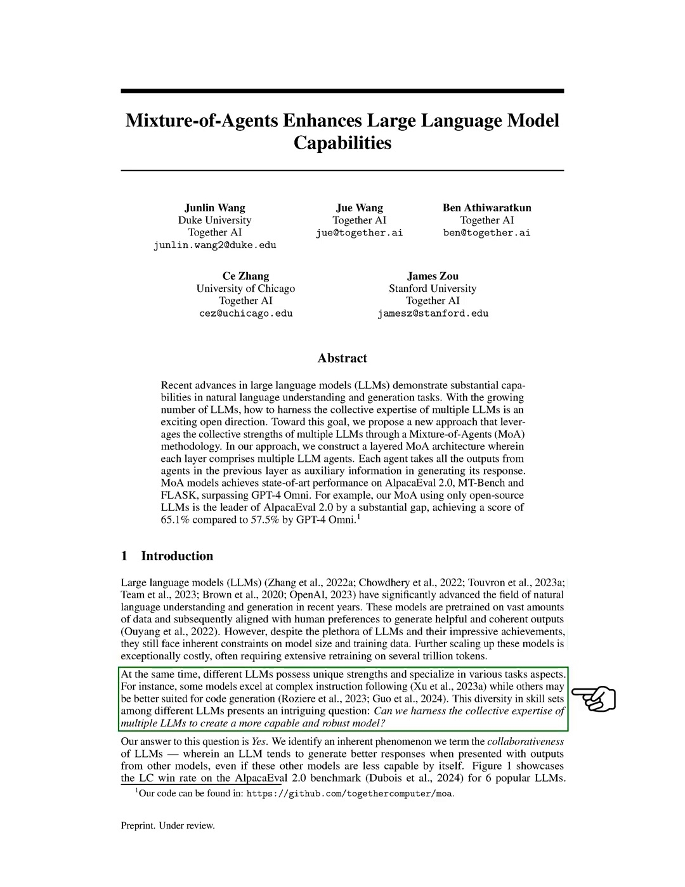
scroll(down, 3)
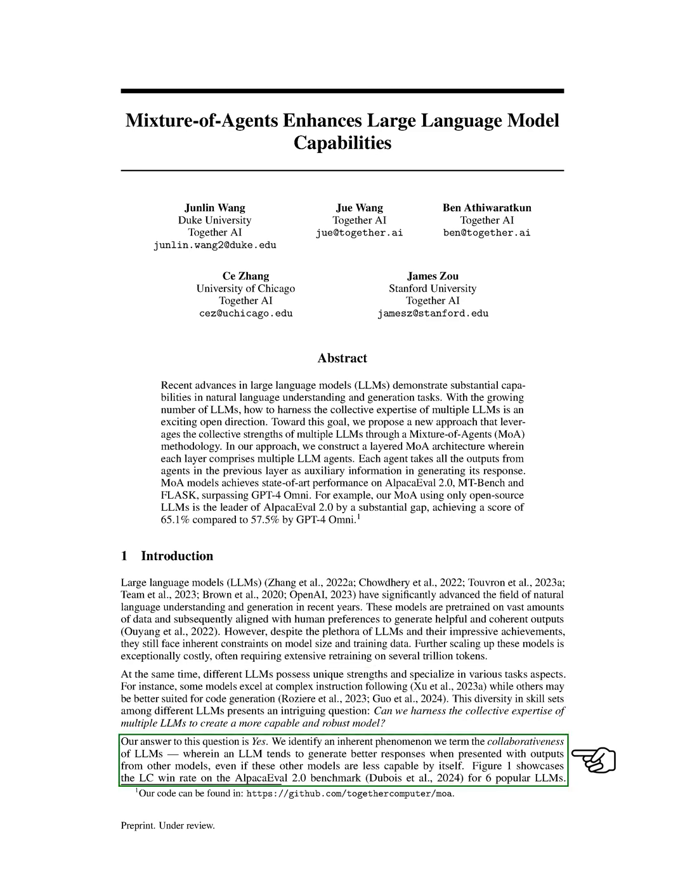
scroll(down, 3)
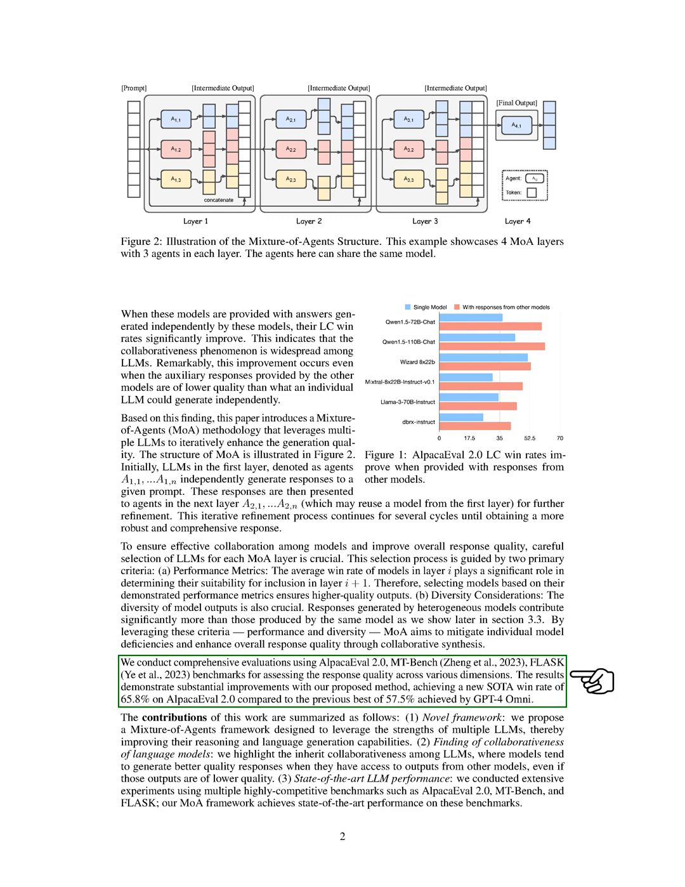
scroll(down, 3)
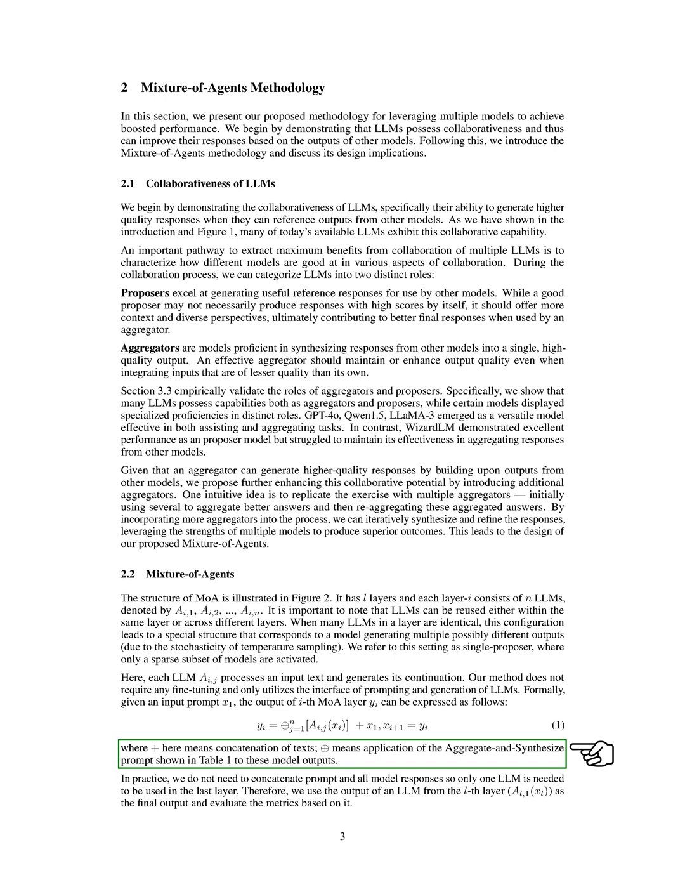
scroll(down, 3)
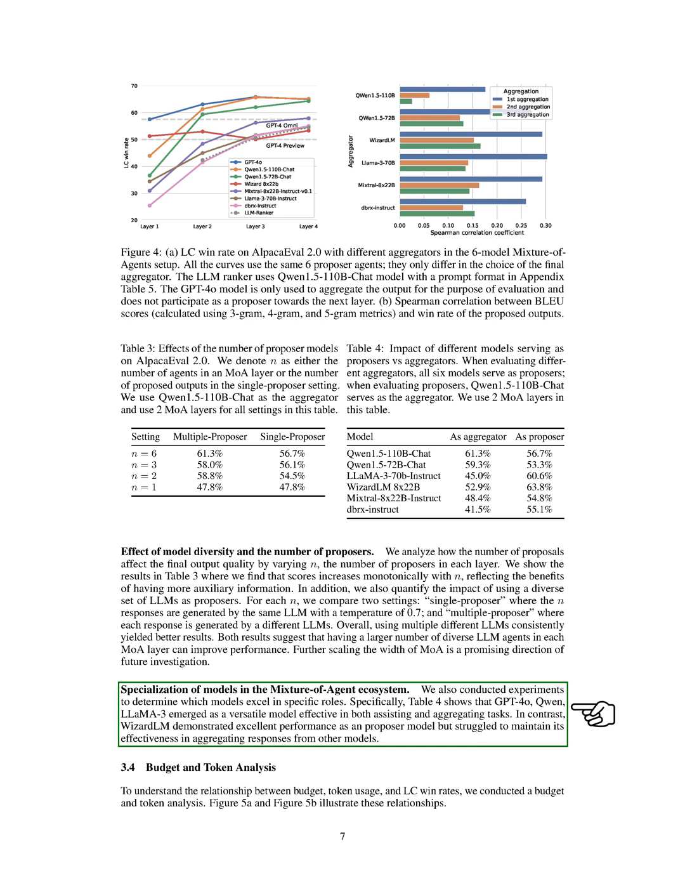
scroll(down, 3)
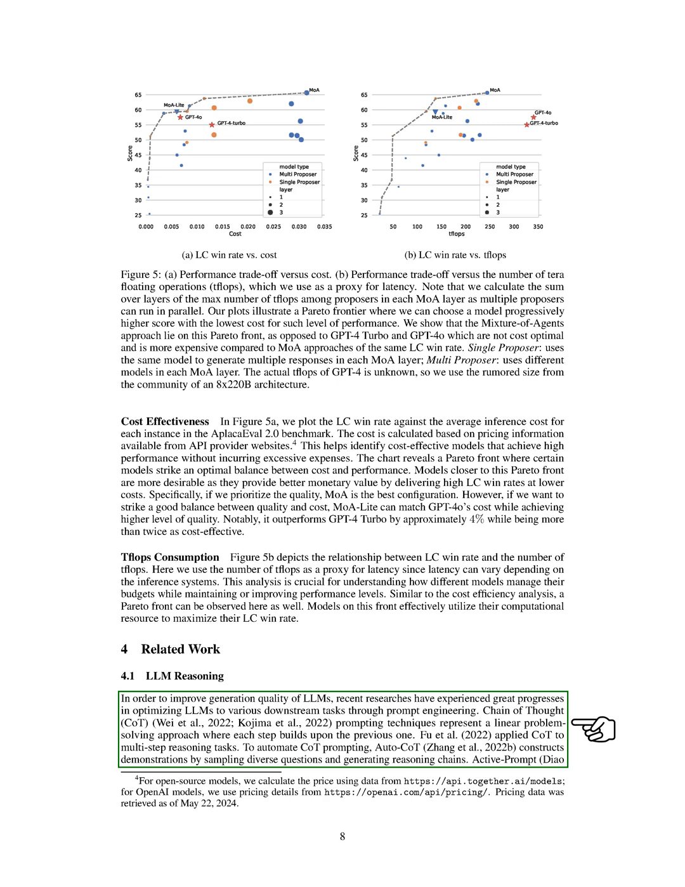
scroll(down, 3)
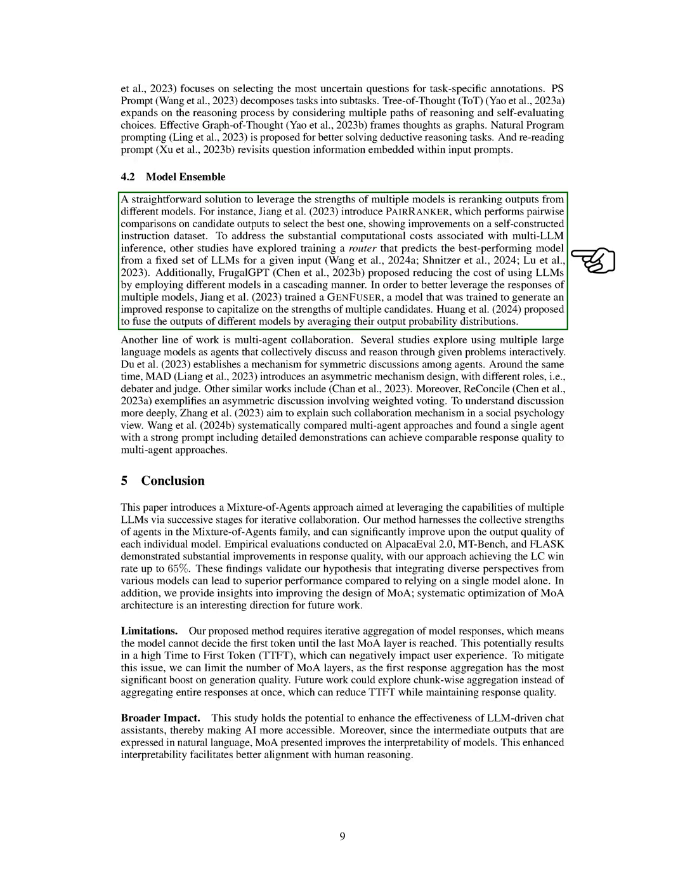